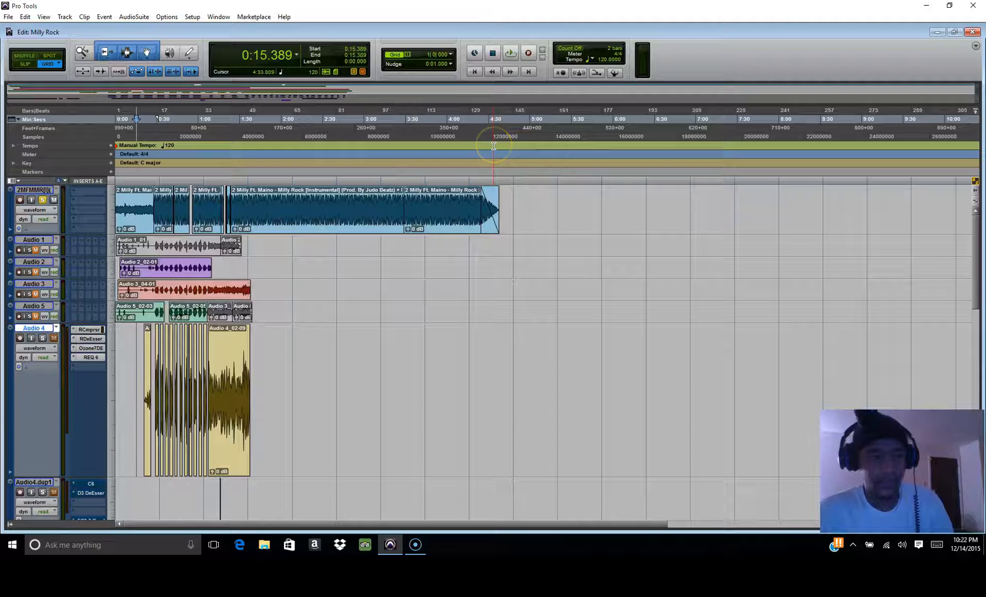
- Play the Milly Rock session from the timeline until the AAE -9073 slow-drive error appears
{"action": "left_click", "coordinate": [126, 182]}
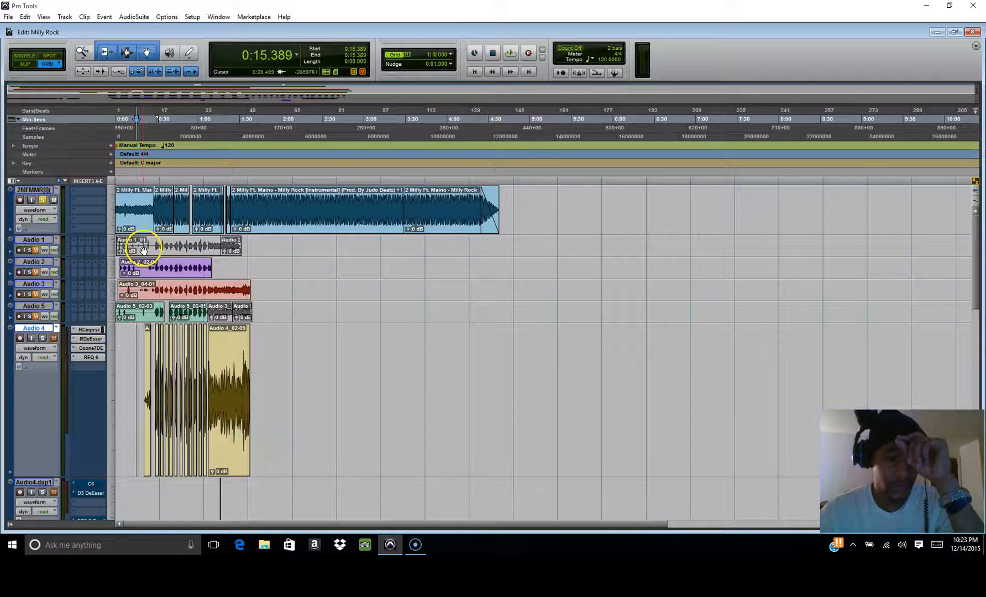
{"action": "left_click", "coordinate": [189, 270]}
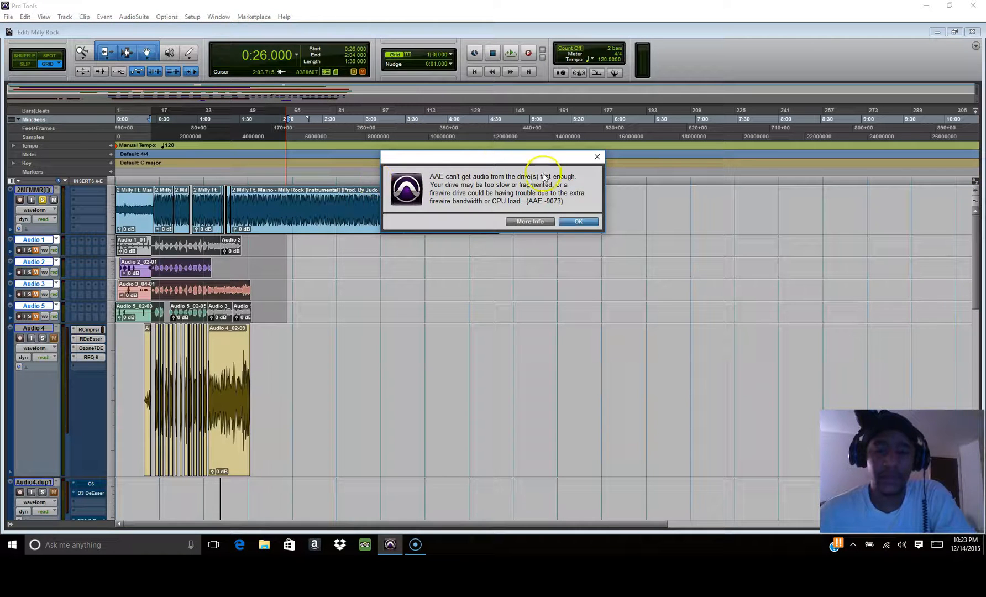
- Dismiss the slow-drive error and toggle the Conductor Track so the ruler shows Manual Tempo 120
{"action": "left_click", "coordinate": [577, 221]}
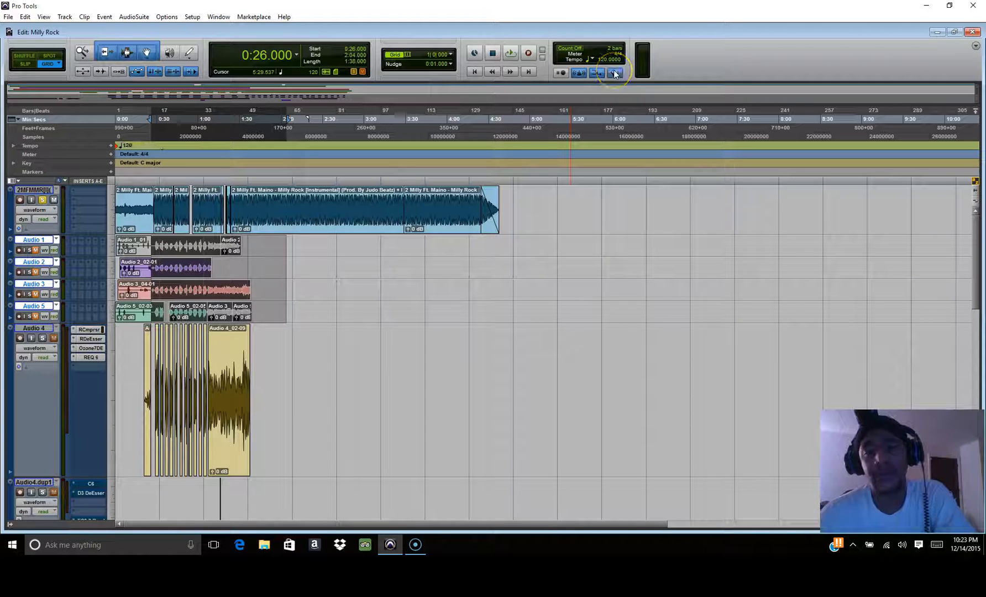
{"action": "mouse_move", "coordinate": [615, 74]}
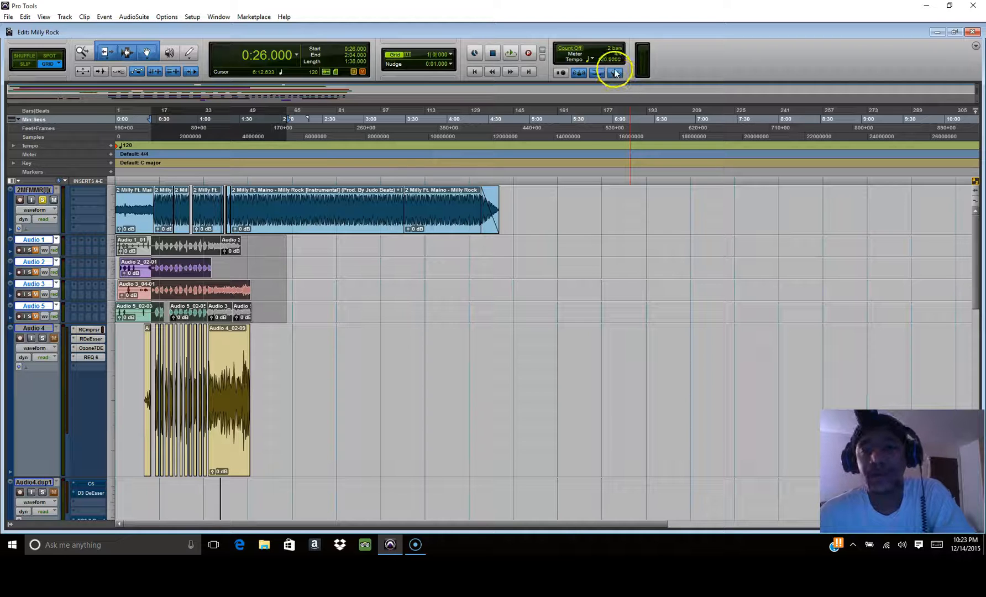
{"action": "mouse_move", "coordinate": [614, 72]}
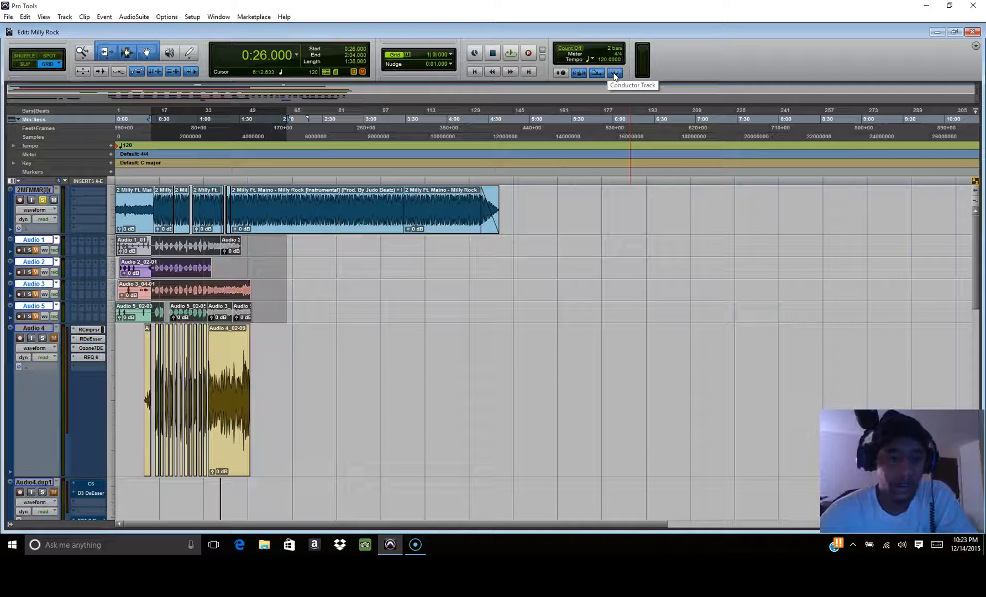
{"action": "left_click", "coordinate": [595, 72]}
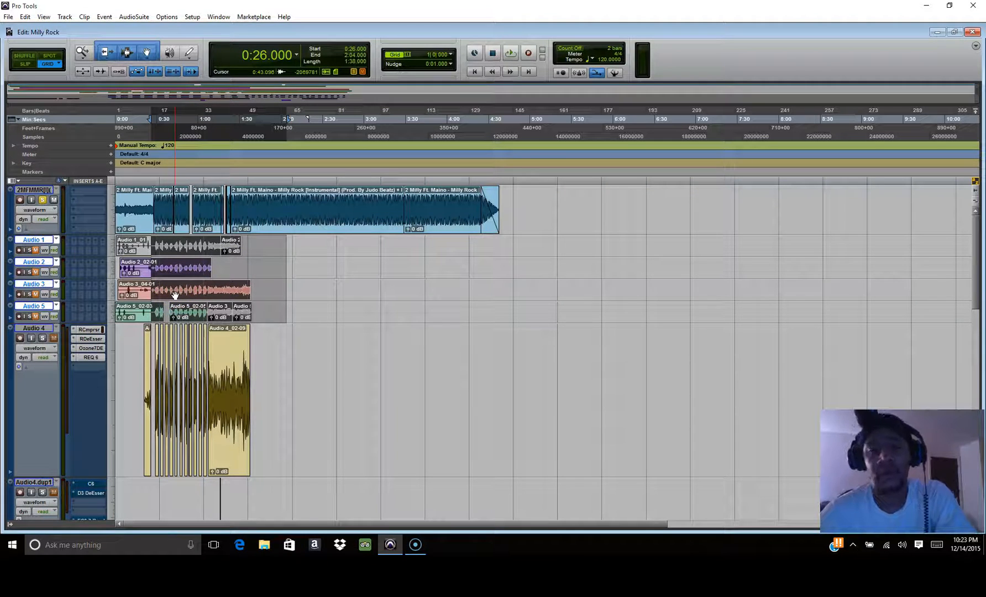
{"action": "left_click", "coordinate": [405, 170]}
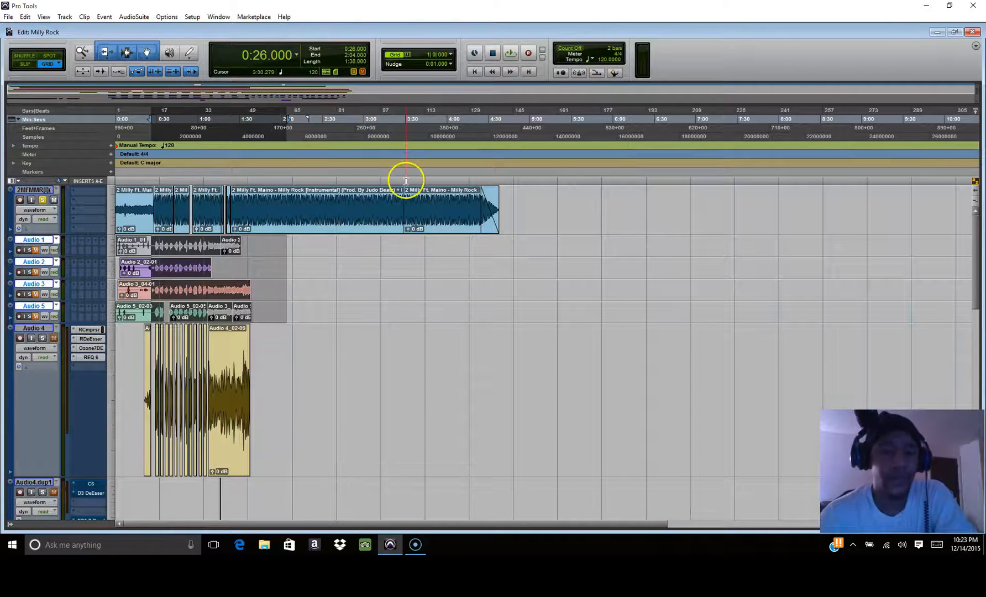
- Tap the beat into the transport tempo field, lowering the manual tempo from 120 to about 69 BPM
{"action": "left_click", "coordinate": [454, 111]}
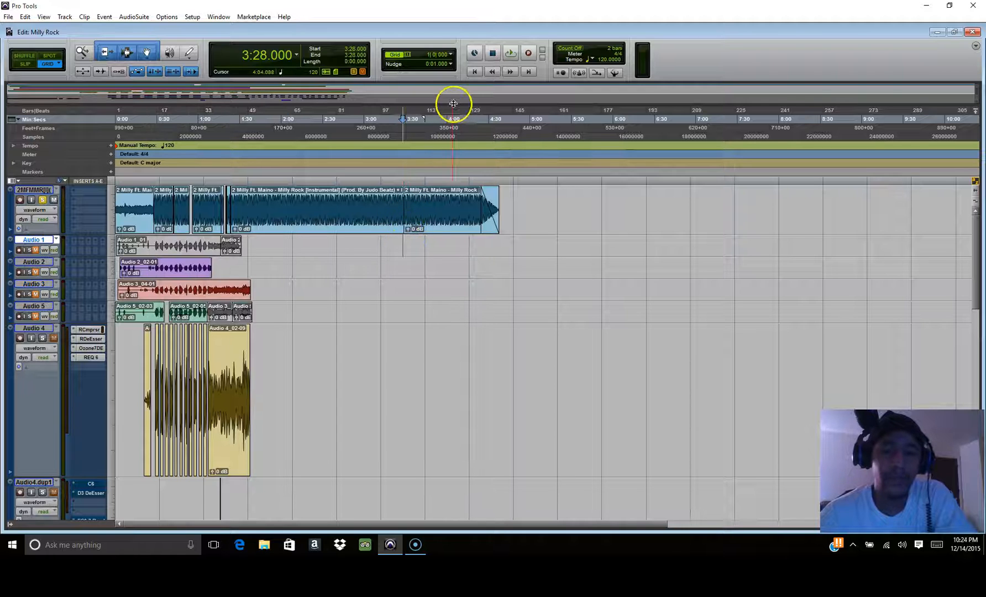
{"action": "left_click", "coordinate": [475, 71]}
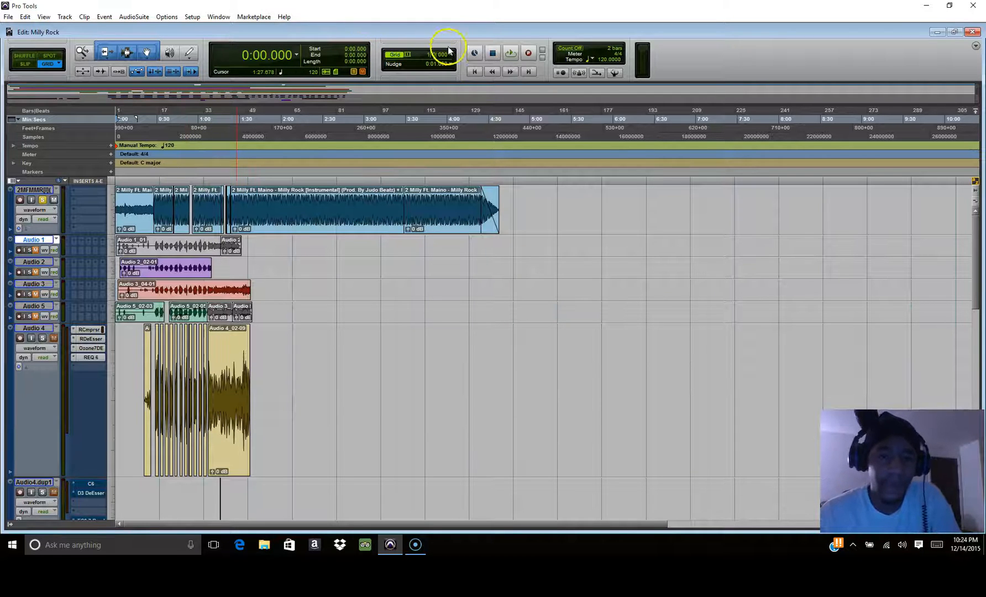
{"action": "mouse_move", "coordinate": [515, 118]}
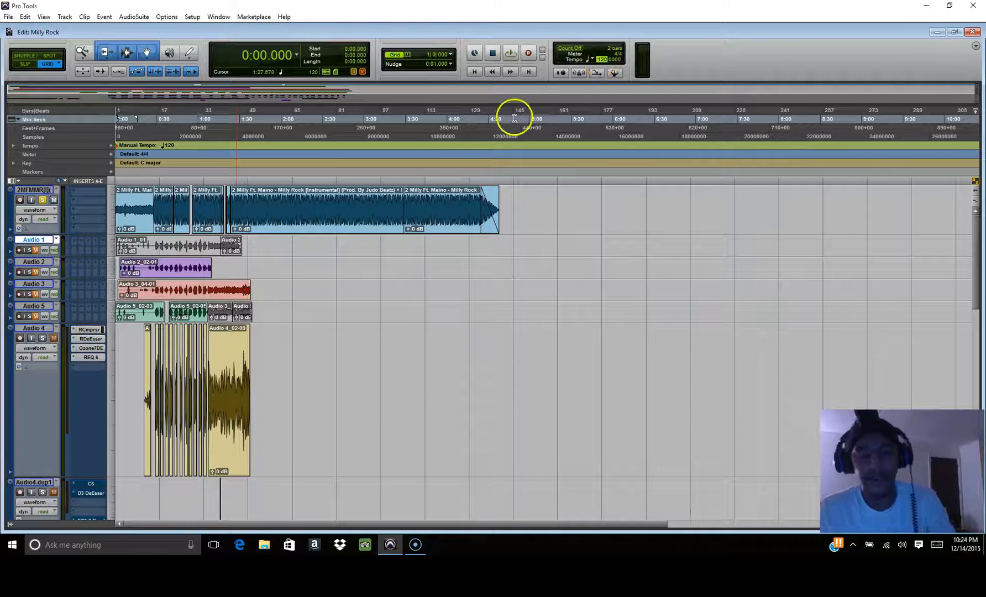
{"action": "left_click", "coordinate": [473, 71]}
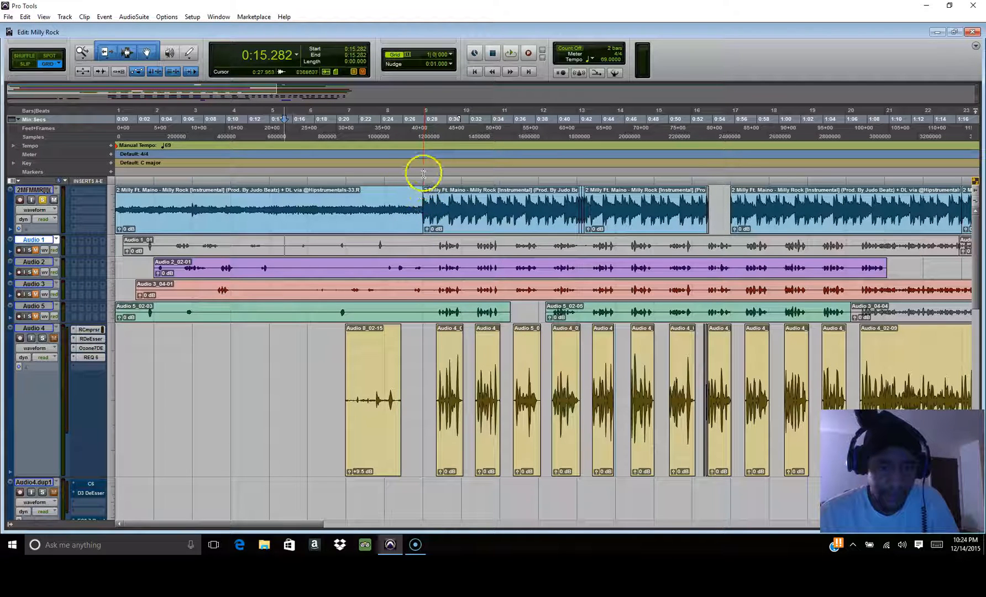
- Move the cursor to about 1:23 and zoom in on the 1:21–1:40 stretch of the instrumental
{"action": "left_click", "coordinate": [422, 183]}
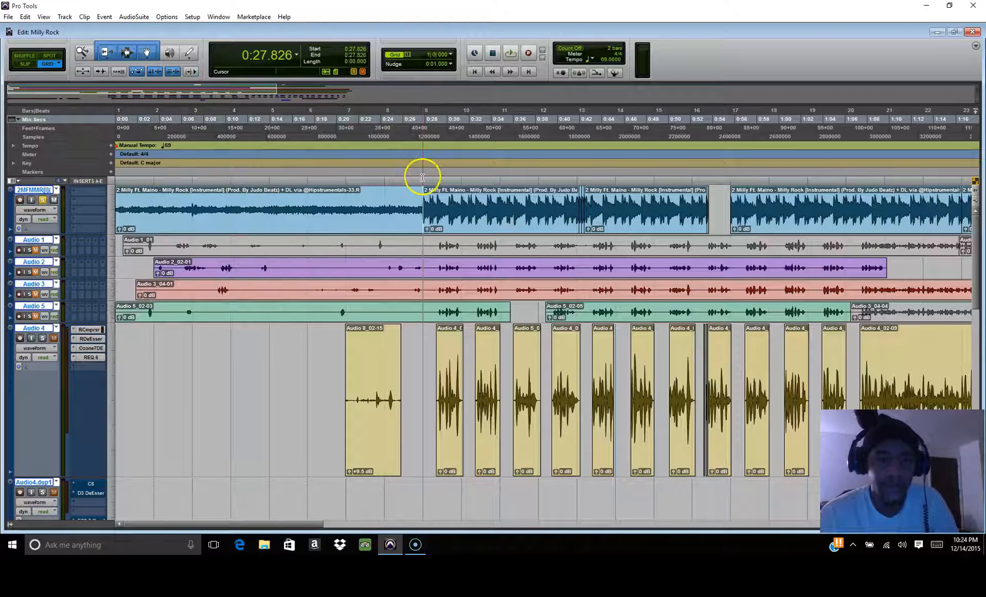
{"action": "left_click", "coordinate": [474, 71]}
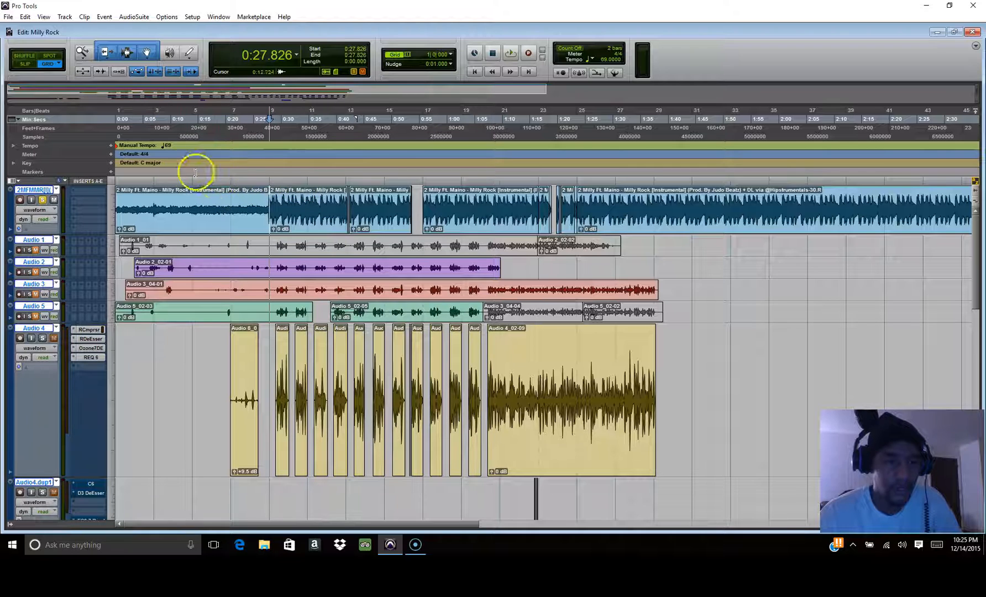
{"action": "left_click", "coordinate": [433, 203]}
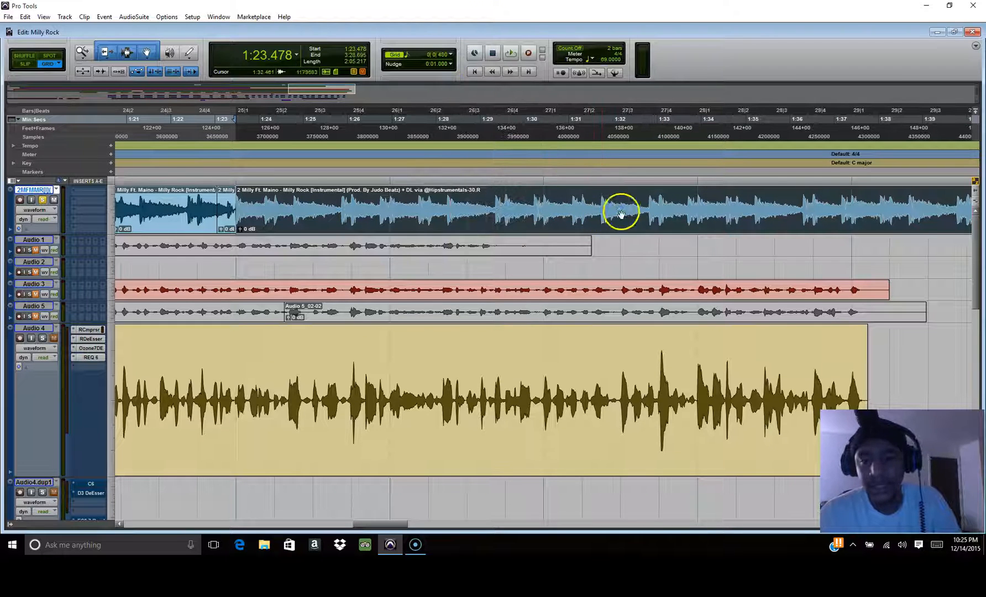
- Delete a short stretch of the instrumental near 1:32 for a beat drop and play through it
{"action": "left_click", "coordinate": [621, 208]}
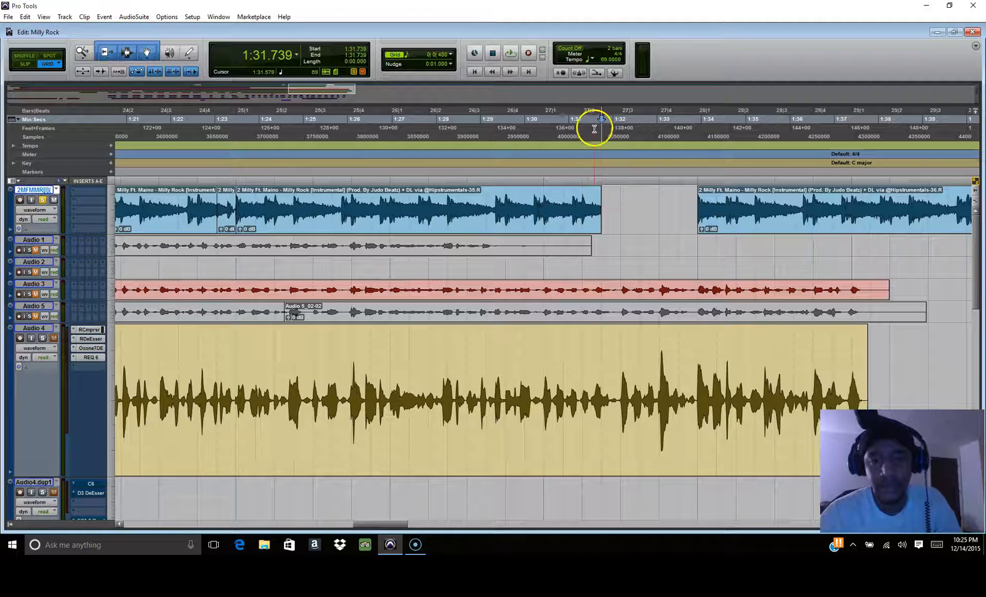
{"action": "left_click", "coordinate": [509, 52]}
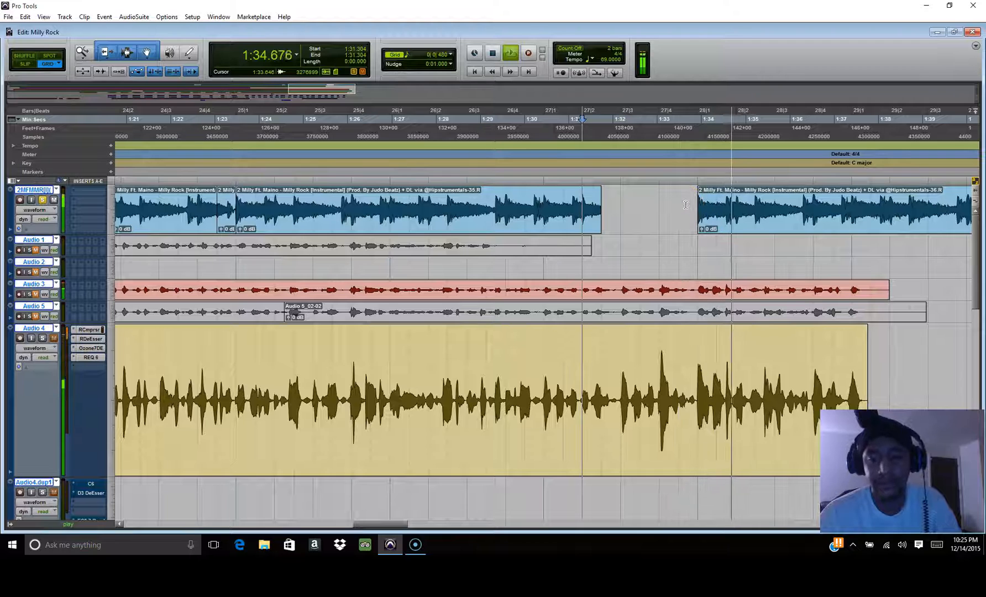
{"action": "left_click", "coordinate": [588, 198]}
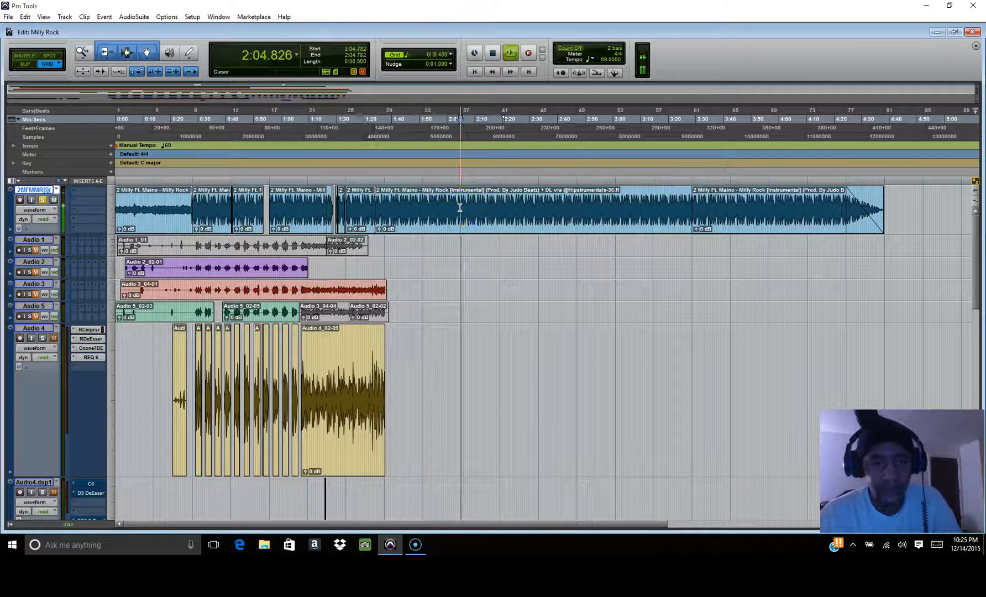
- Copy an instrumental section, place it at about 3:28 joined to the beat's end, and play it
{"action": "left_click", "coordinate": [417, 198]}
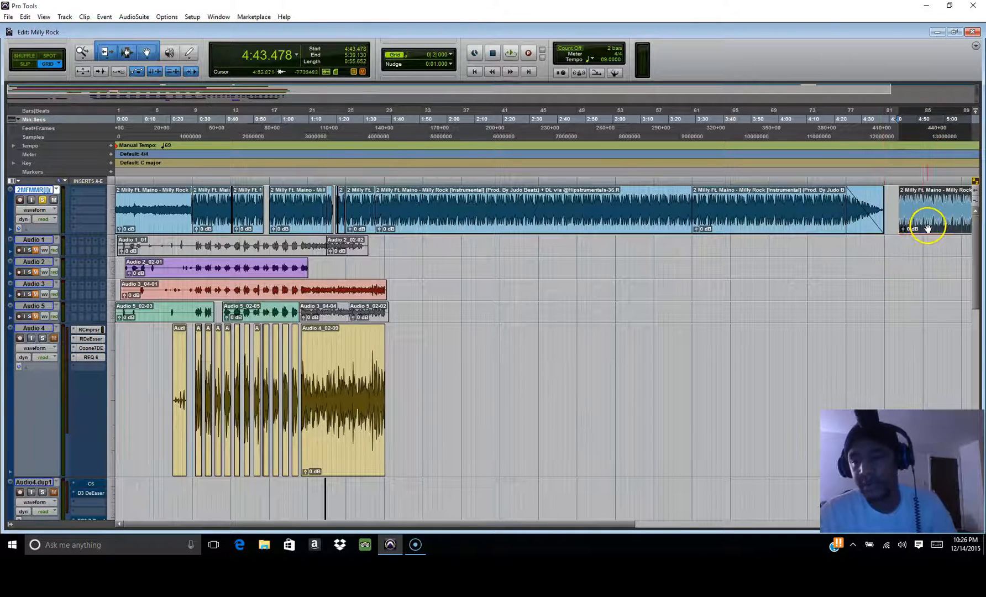
{"action": "left_click", "coordinate": [724, 211]}
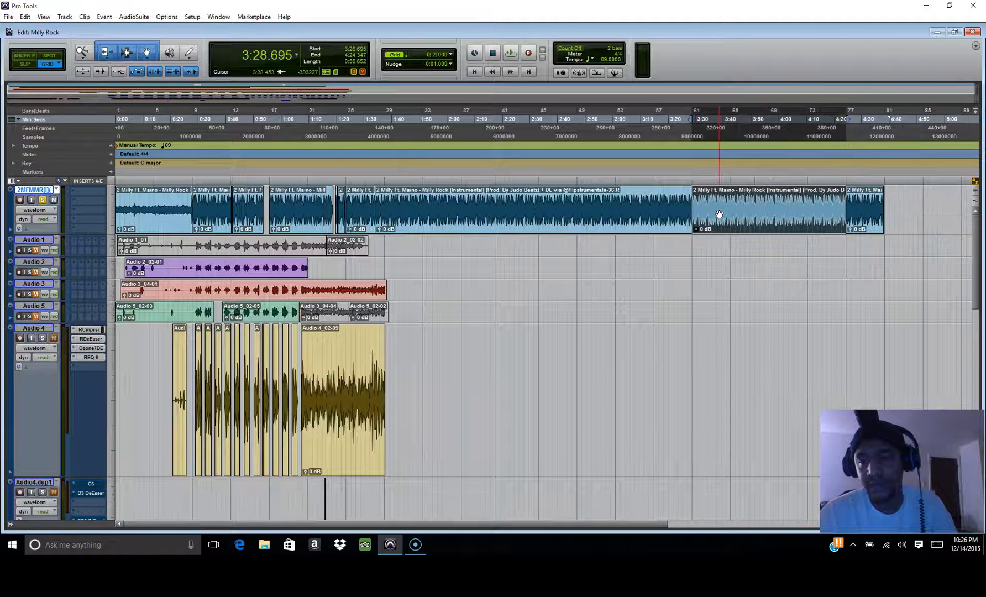
{"action": "left_click", "coordinate": [510, 52]}
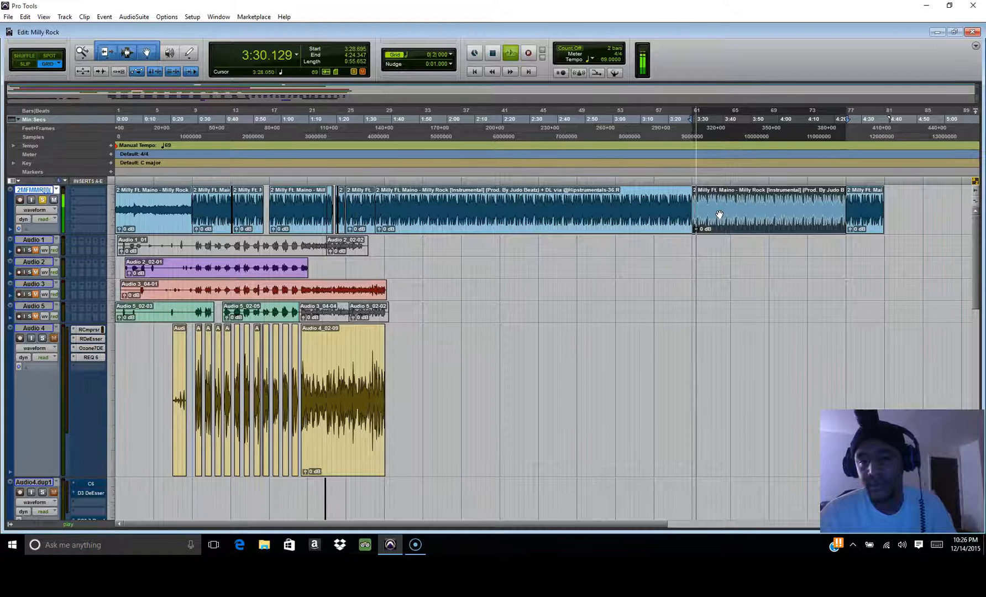